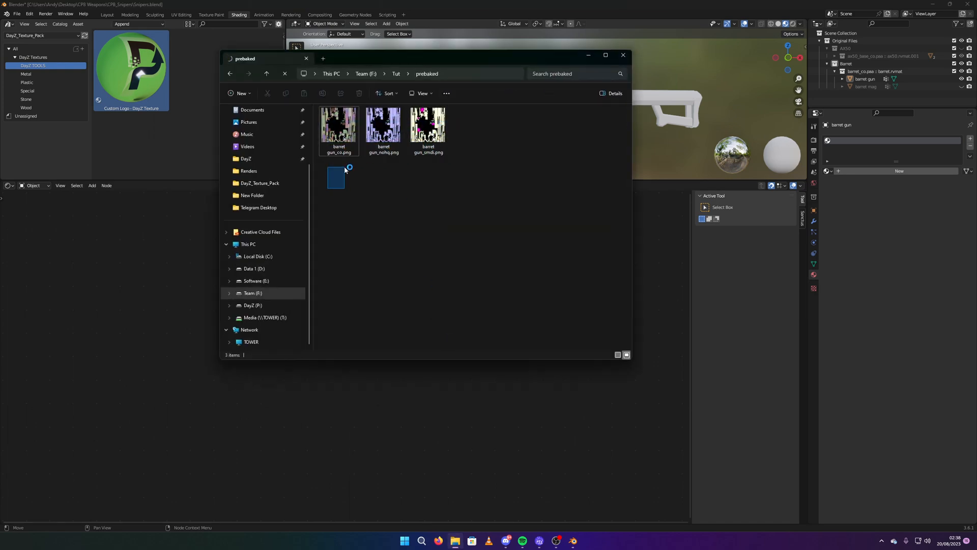
Return to the rifle scene and select the Custom Logo - DayZ Texture asset in the asset browser
left_click(429, 126)
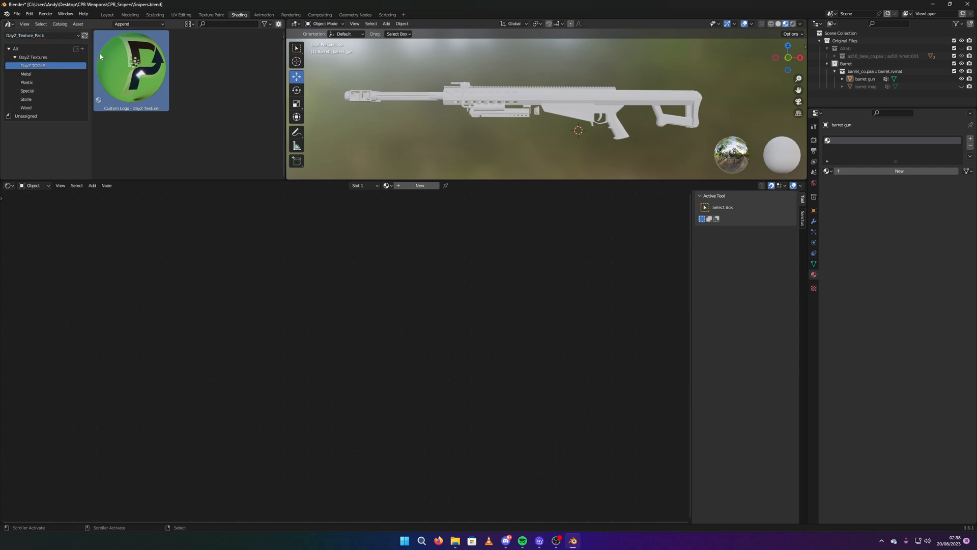
mouse_move(153, 90)
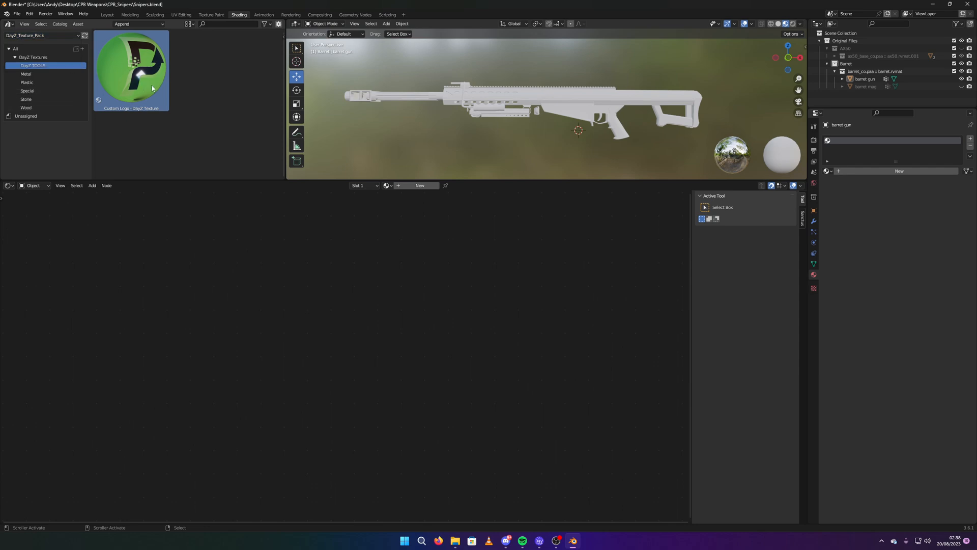
left_click(32, 65)
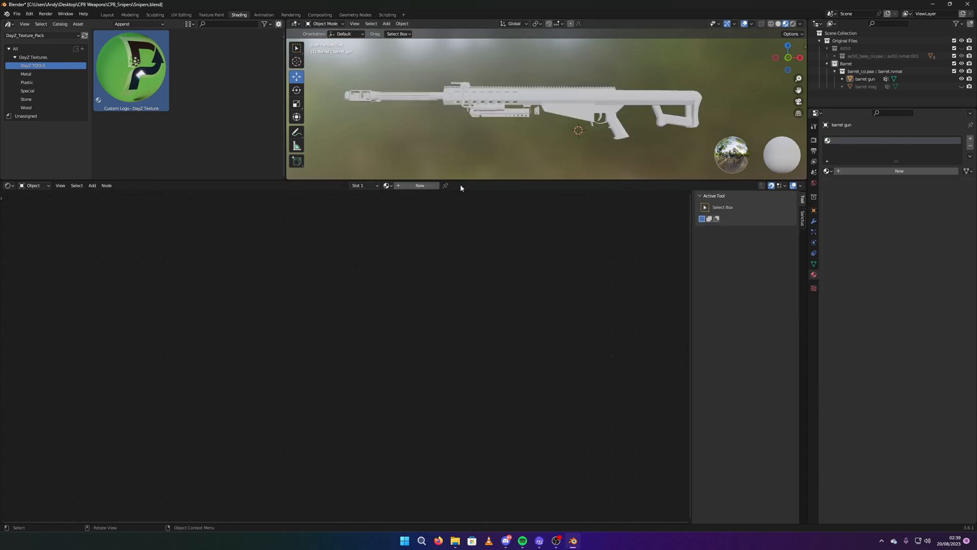
Set asset import to Link and drag the Custom Logo material onto the rifle
left_click(139, 23)
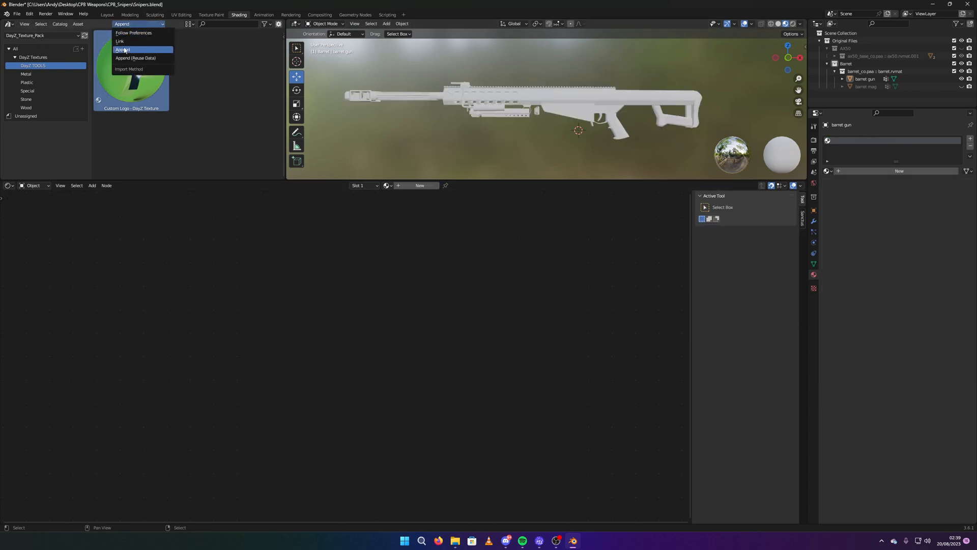
mouse_move(139, 41)
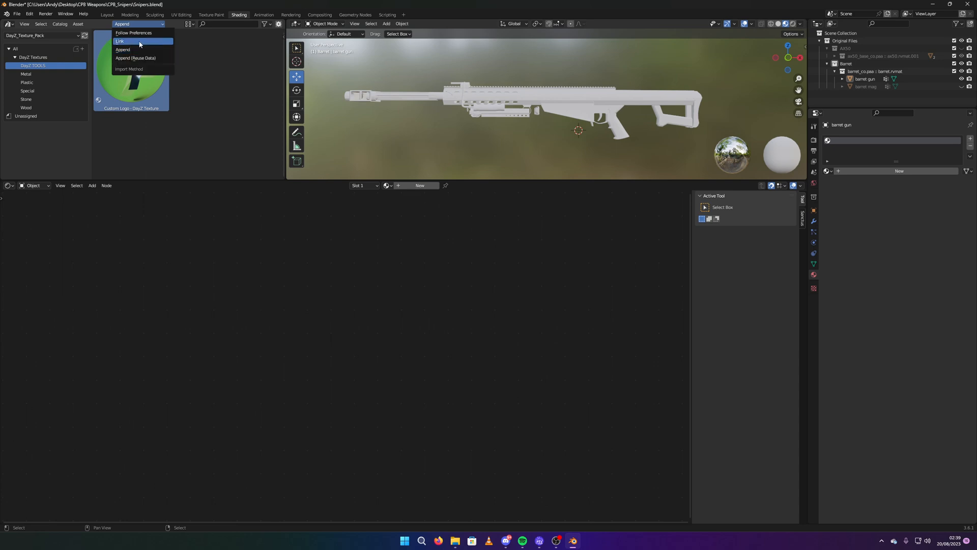
left_click(120, 41)
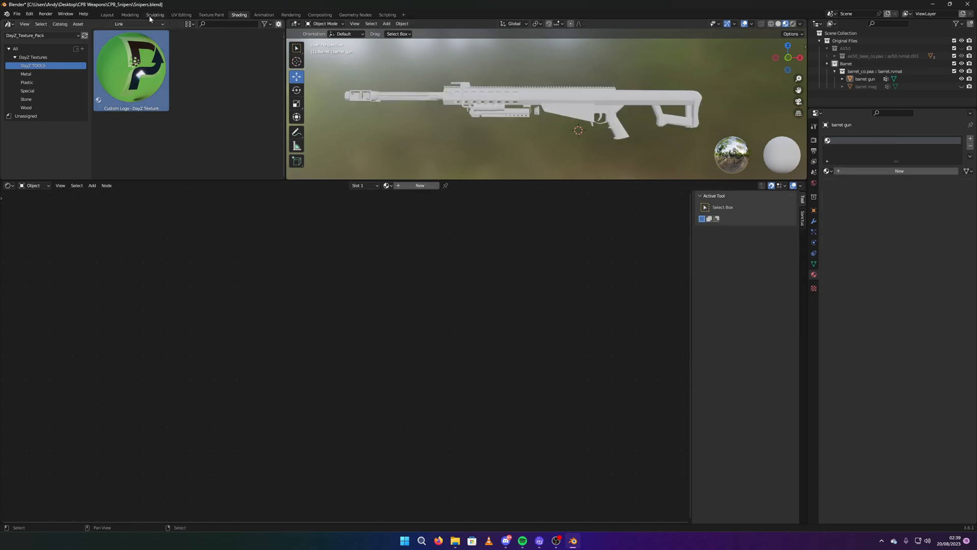
left_click_drag(131, 68, 496, 82)
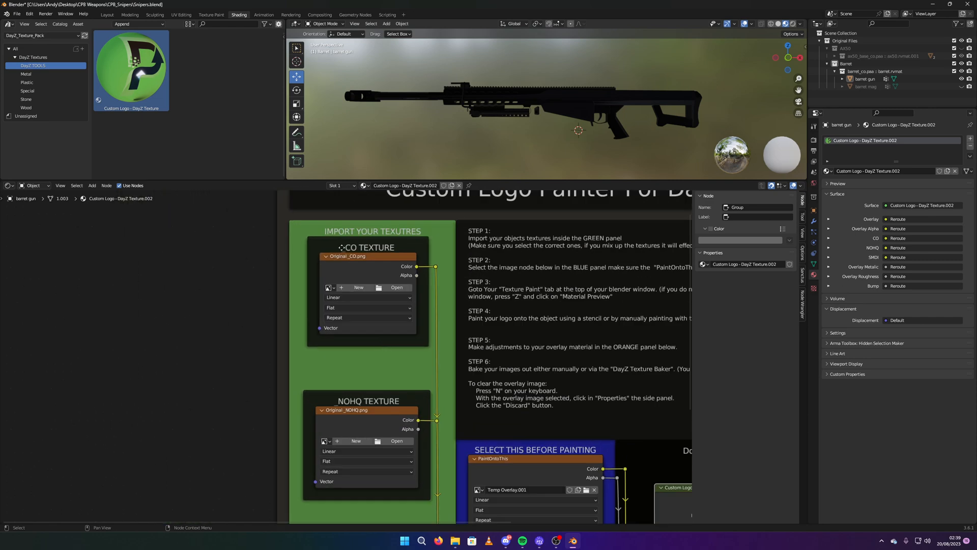
Load the barret gun CO, NOHQ and SMDI PNGs from F:\Tut\prebaked into the texture nodes
scroll("down", 3)
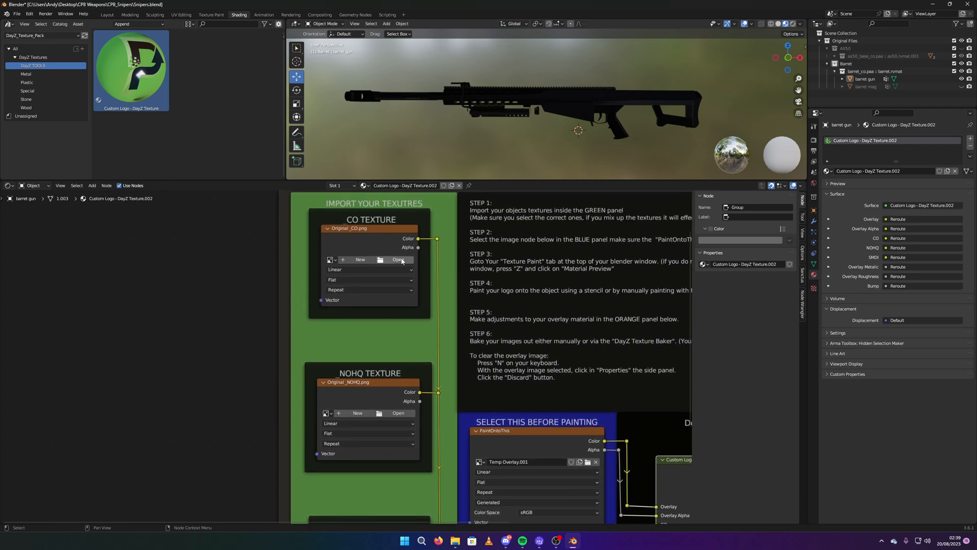
left_click(398, 259)
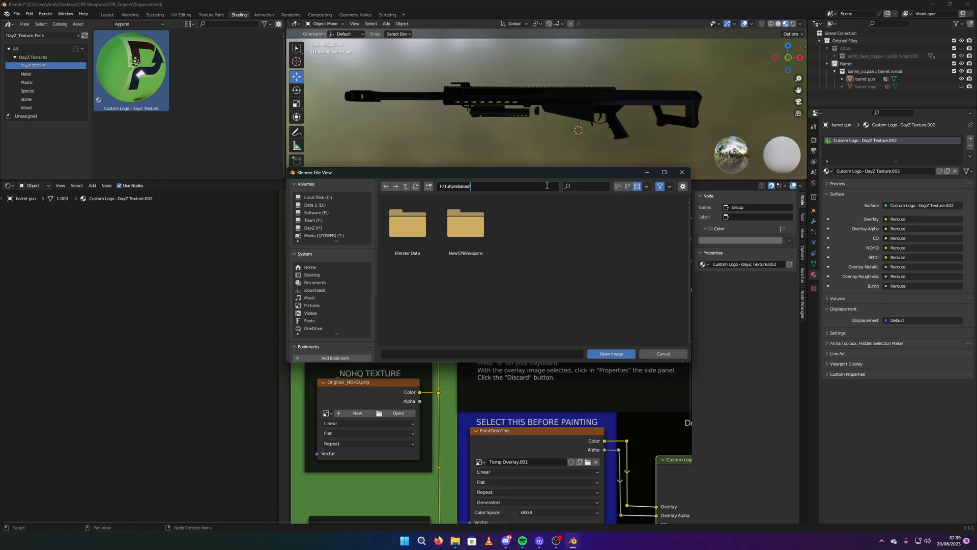
double_click(407, 223)
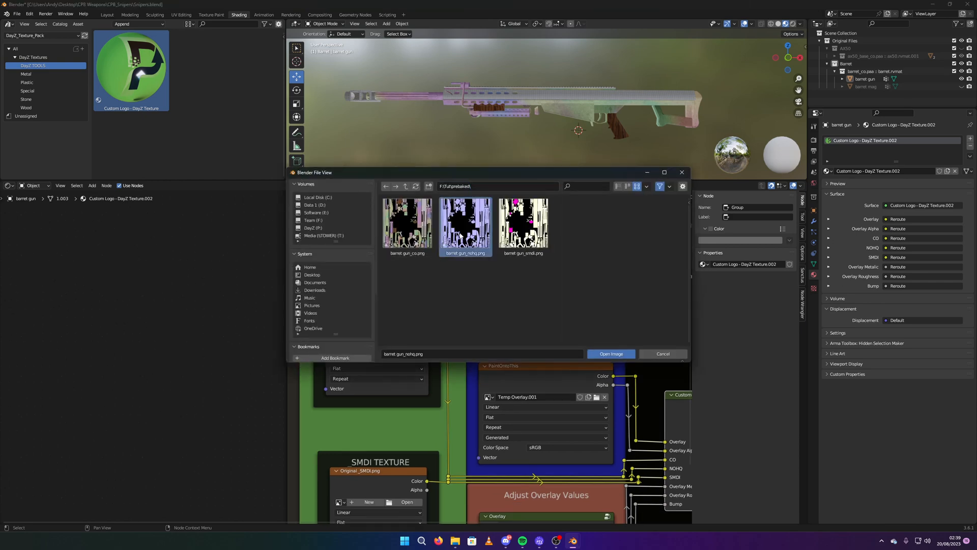
left_click(611, 353)
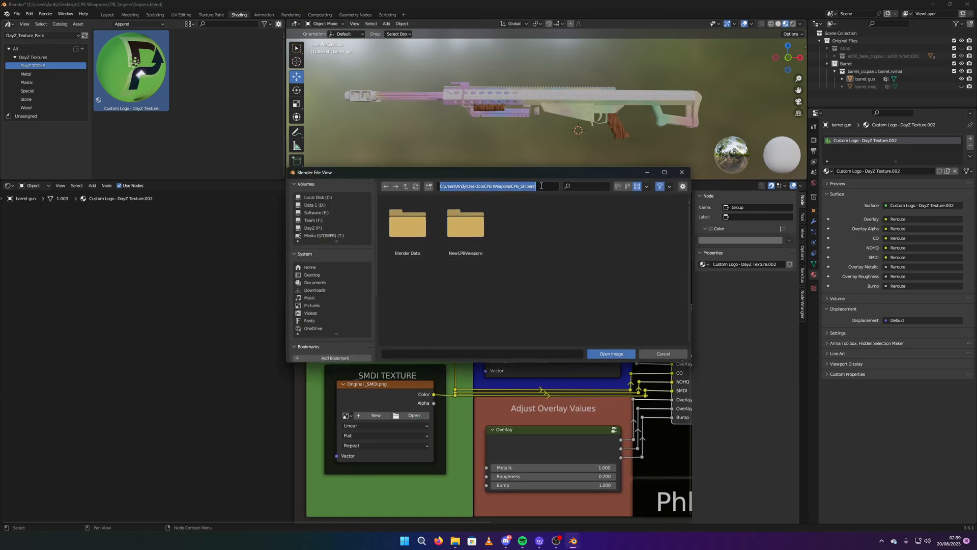
left_click(610, 353)
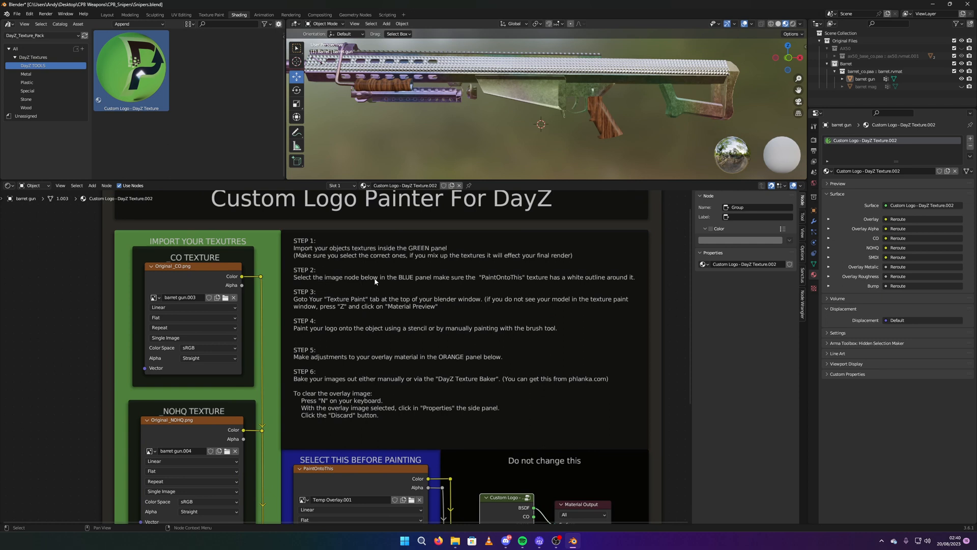
Target the PaintOntoThis overlay image and switch to the Texture Paint workspace
scroll("down", 3)
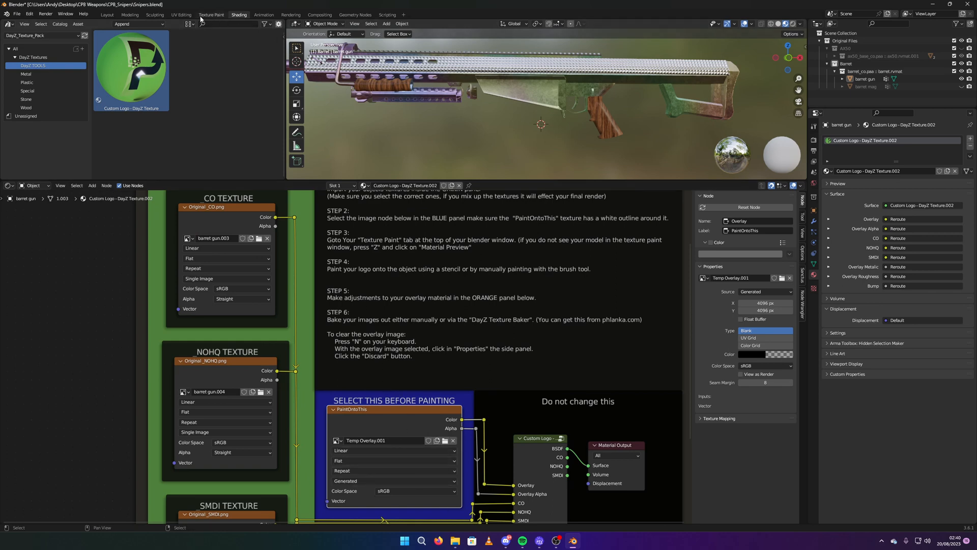
left_click(211, 14)
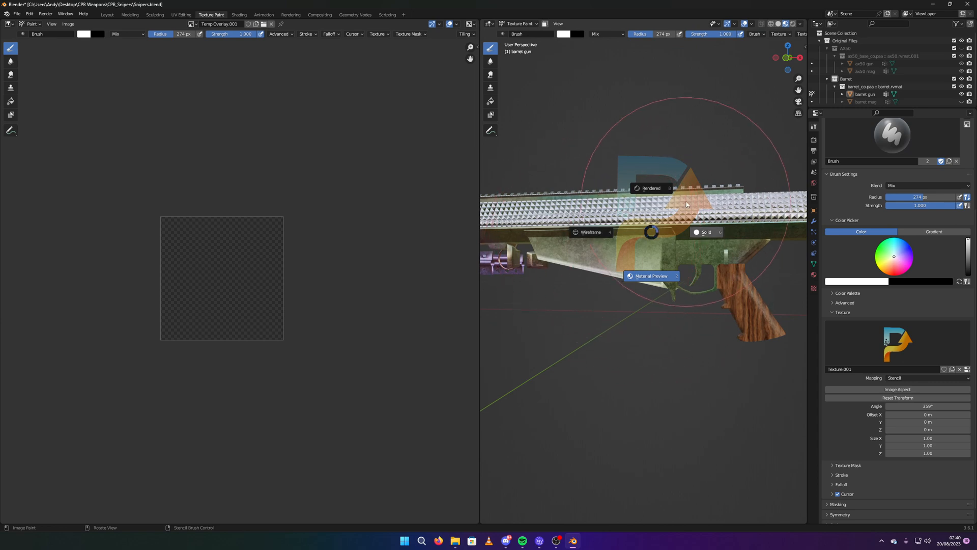
Show the rifle in Material Preview and frame the view facing the receiver
left_click(650, 188)
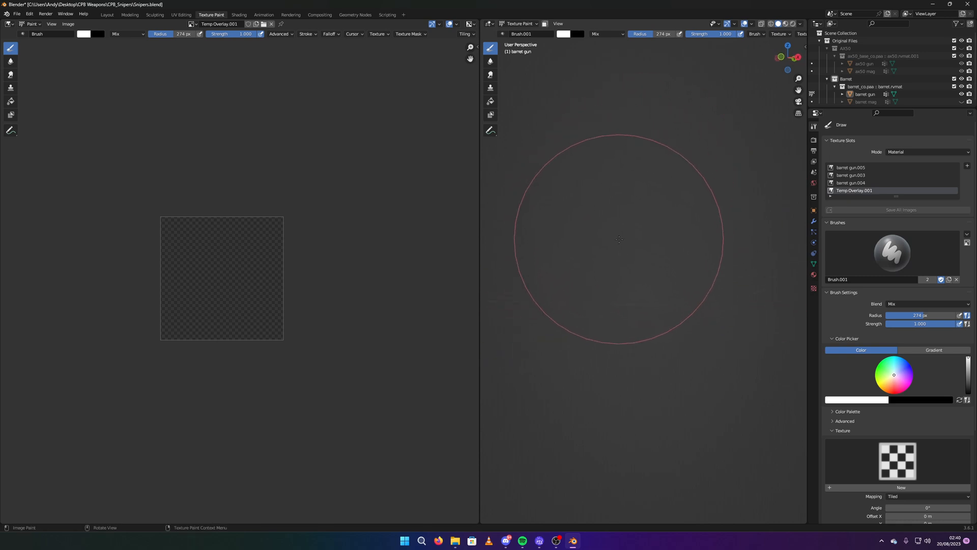
key("z")
type("100")
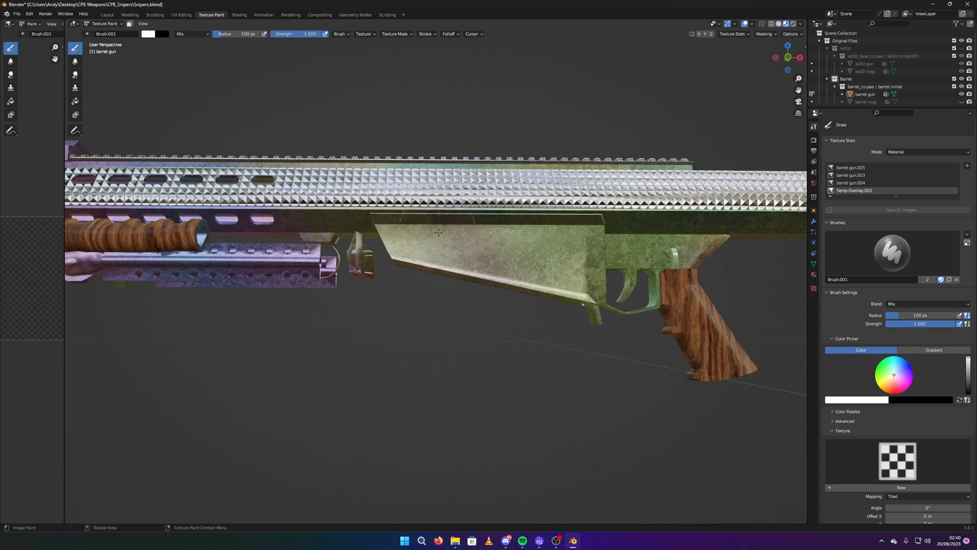
left_click_drag(437, 234, 549, 249)
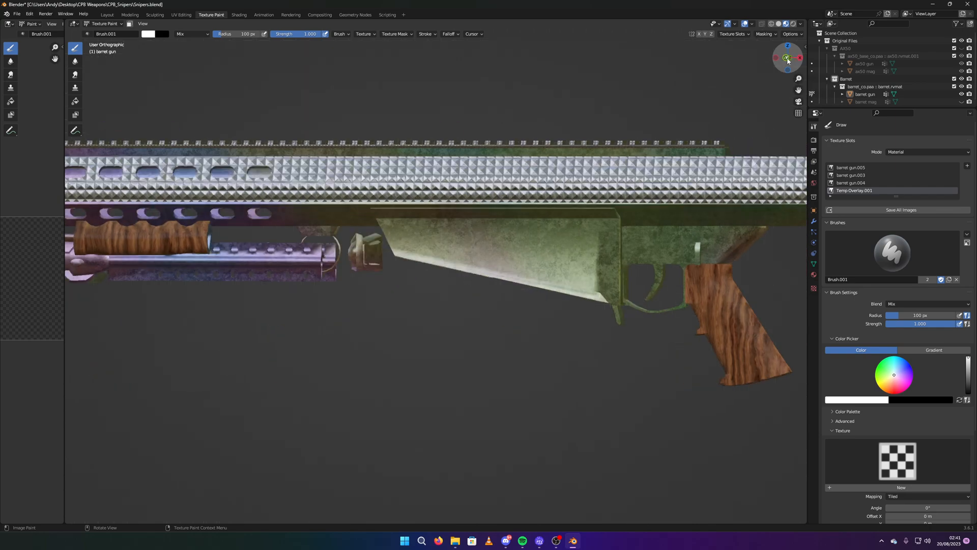
From front orthographic view, load Phlanka_Logo.png from the branding folder as the brush texture
key("KP_1")
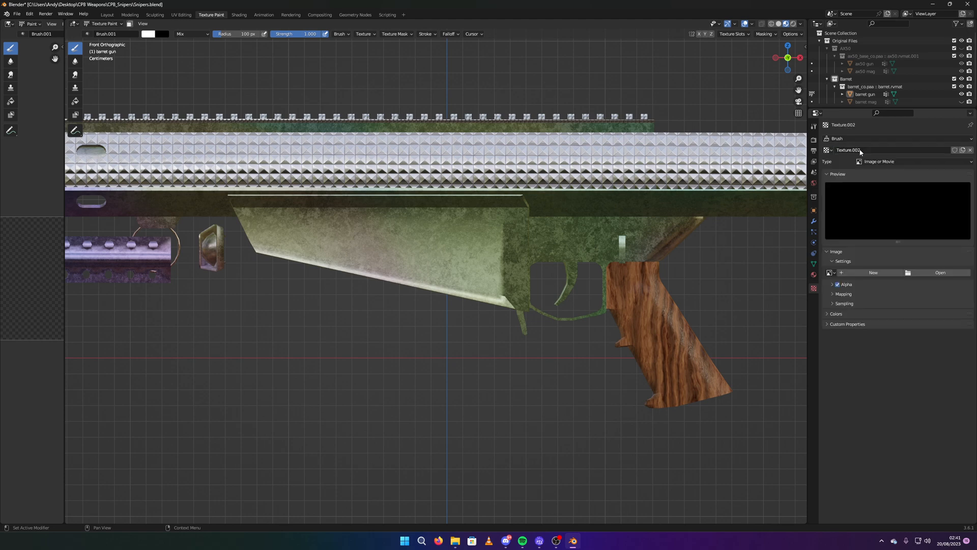
left_click(939, 272)
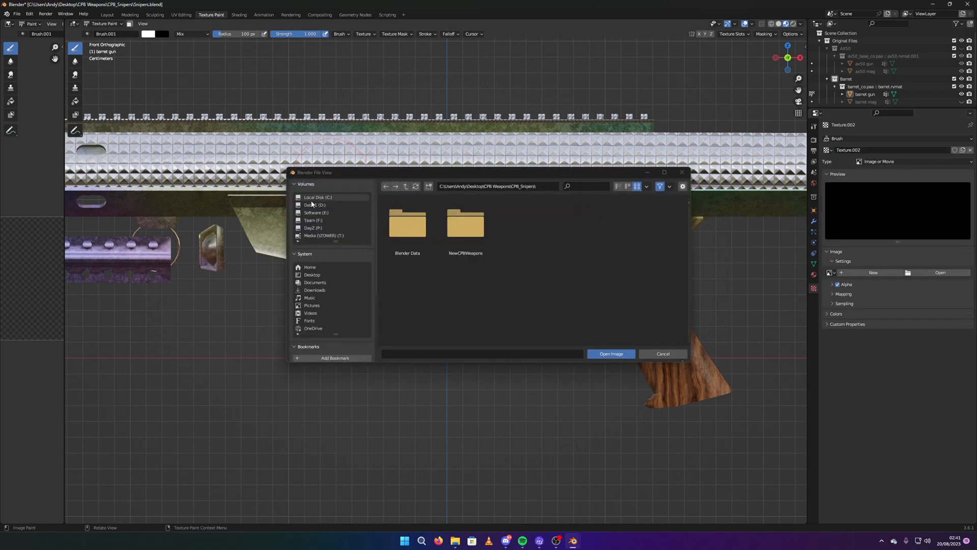
left_click(314, 205)
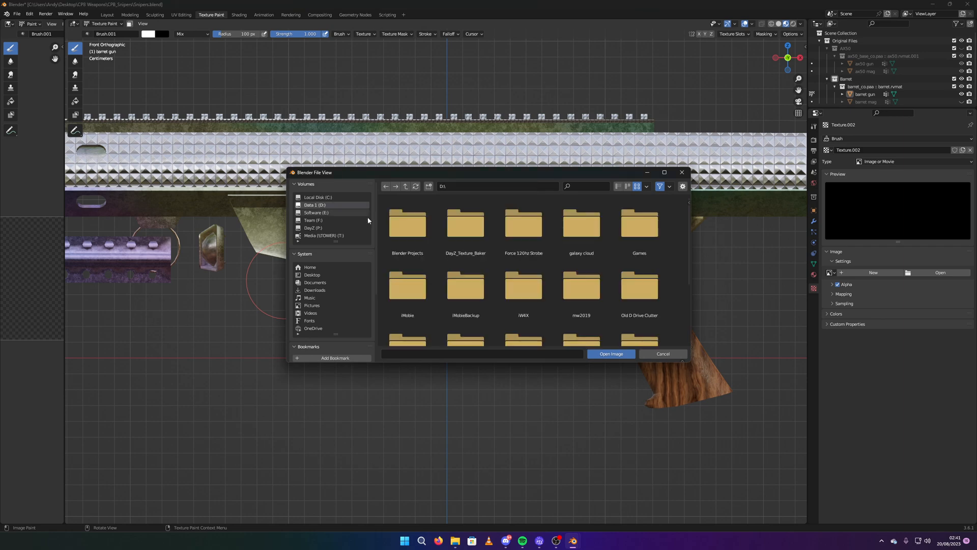
left_click(407, 285)
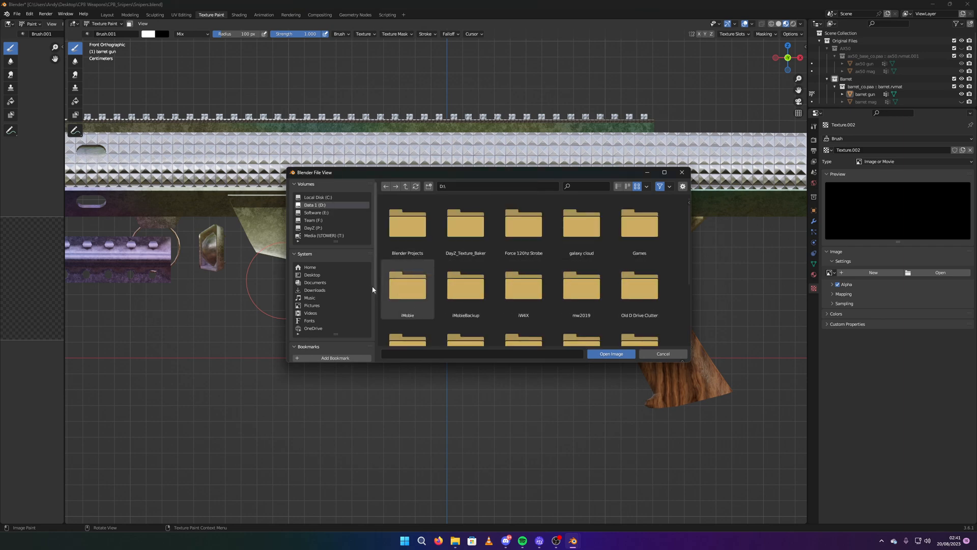
left_click(316, 213)
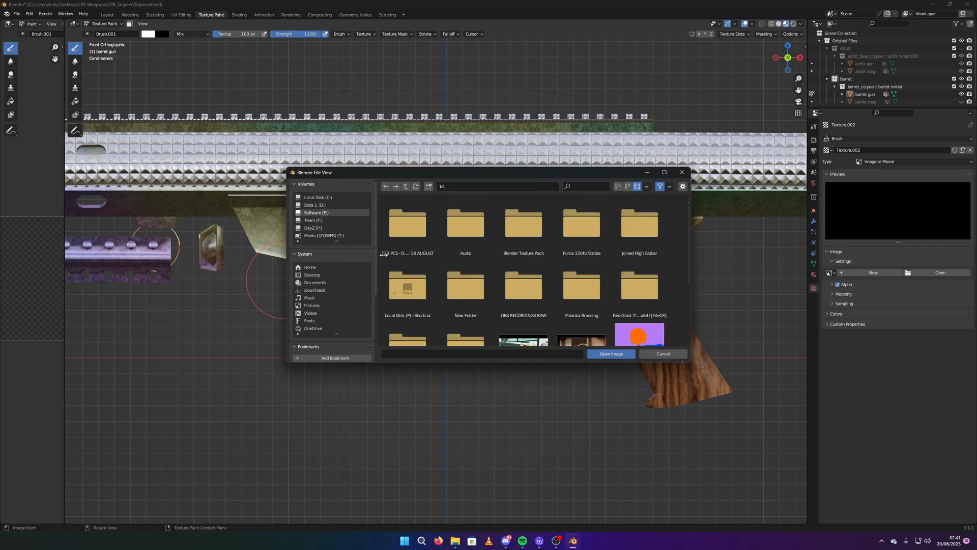
double_click(581, 287)
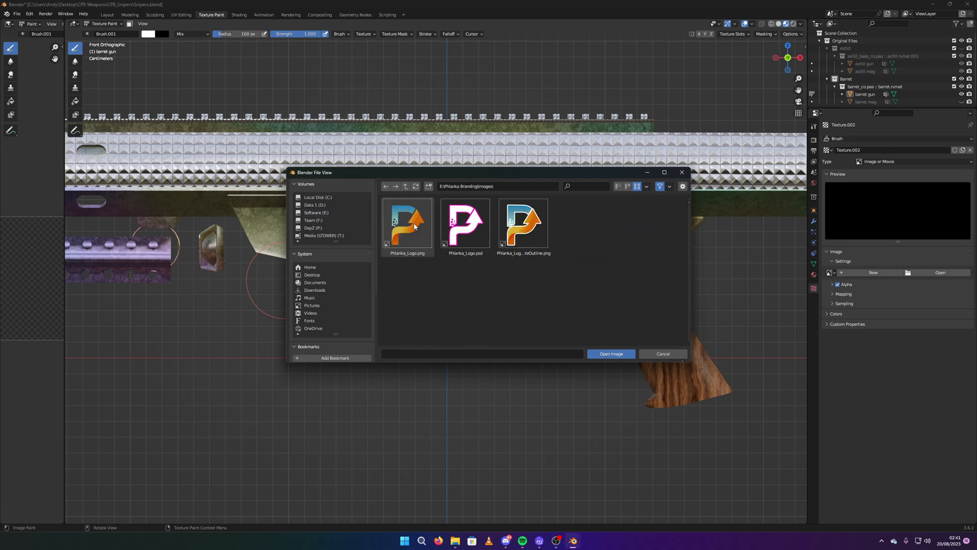
left_click(406, 223)
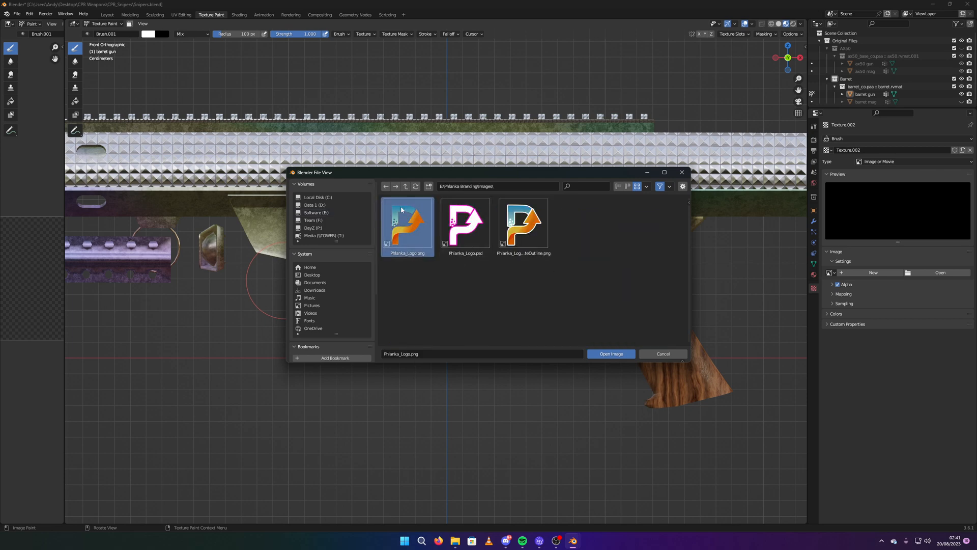
mouse_move(611, 353)
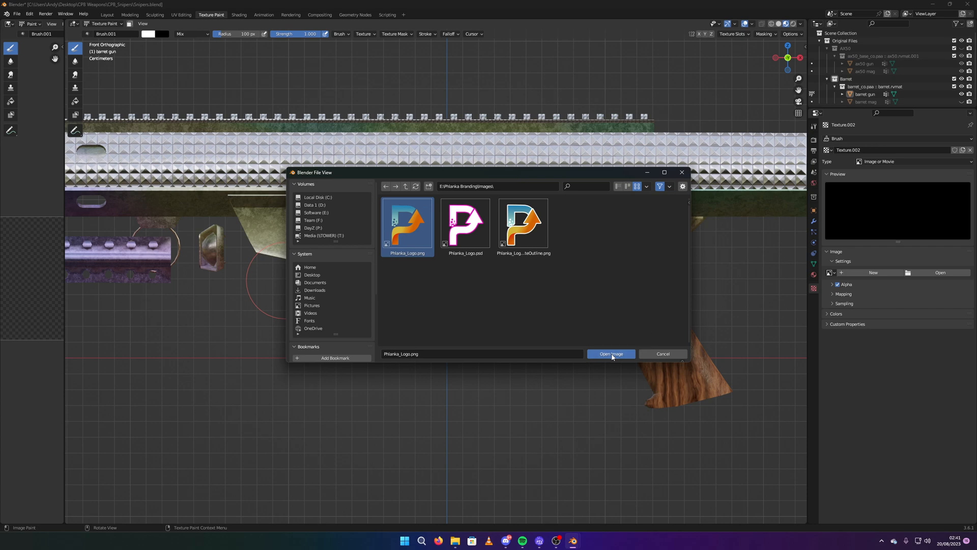
left_click(610, 354)
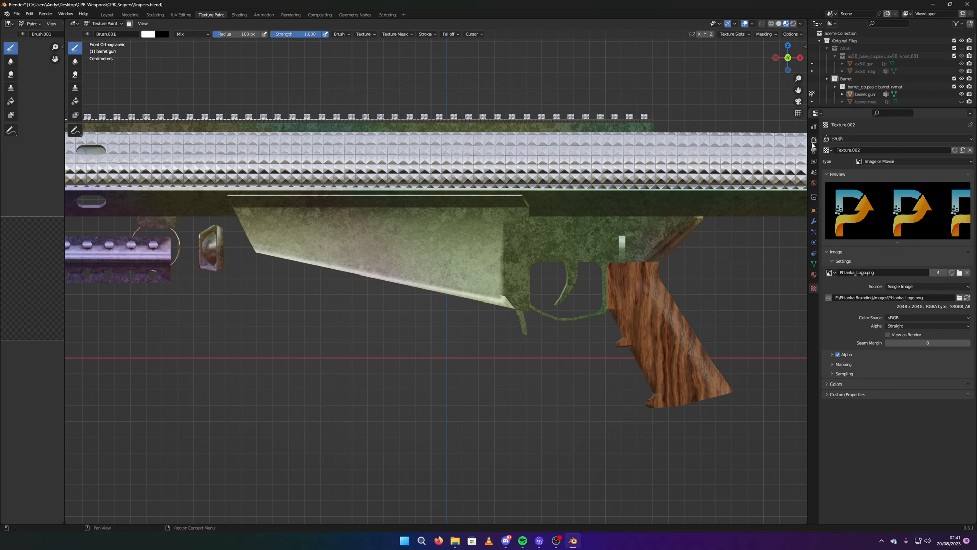
Set the brush texture to Stencil mapping, align it over the receiver and paint the logo on
left_click(814, 127)
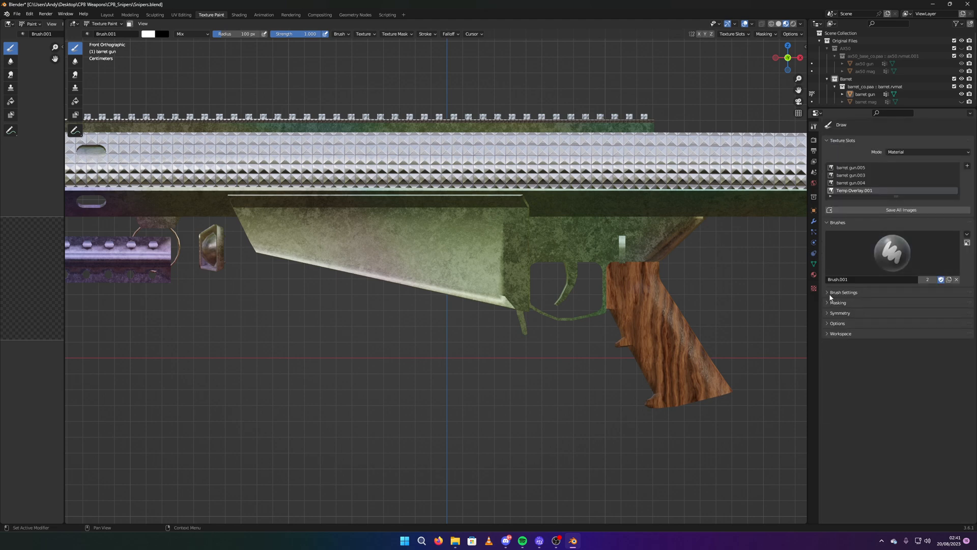
left_click(844, 292)
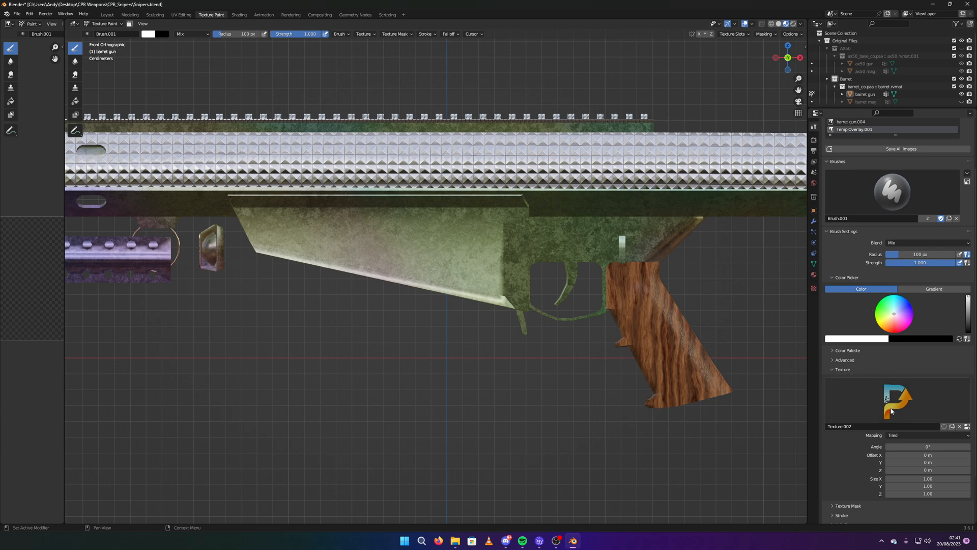
left_click(926, 435)
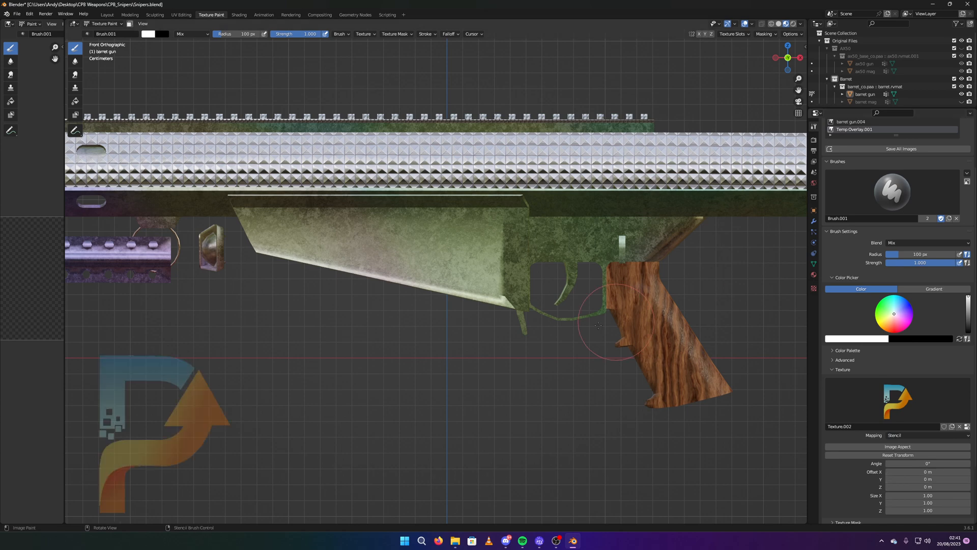
mouse_move(145, 417)
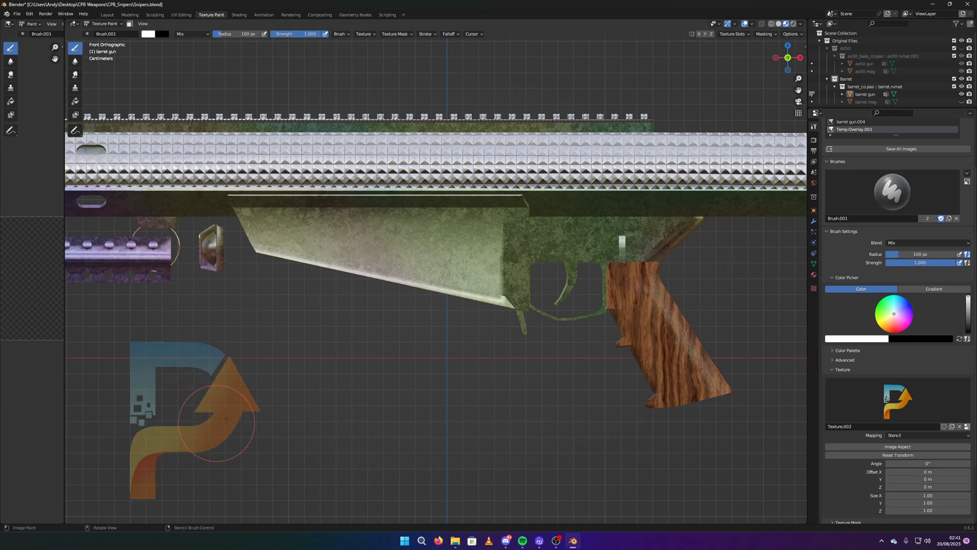
left_click_drag(224, 417, 467, 234)
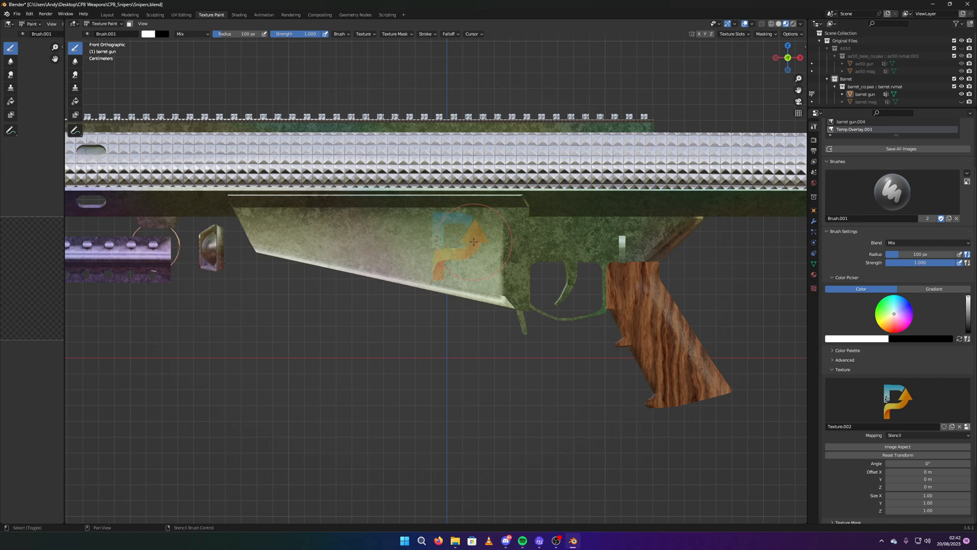
left_click(148, 34)
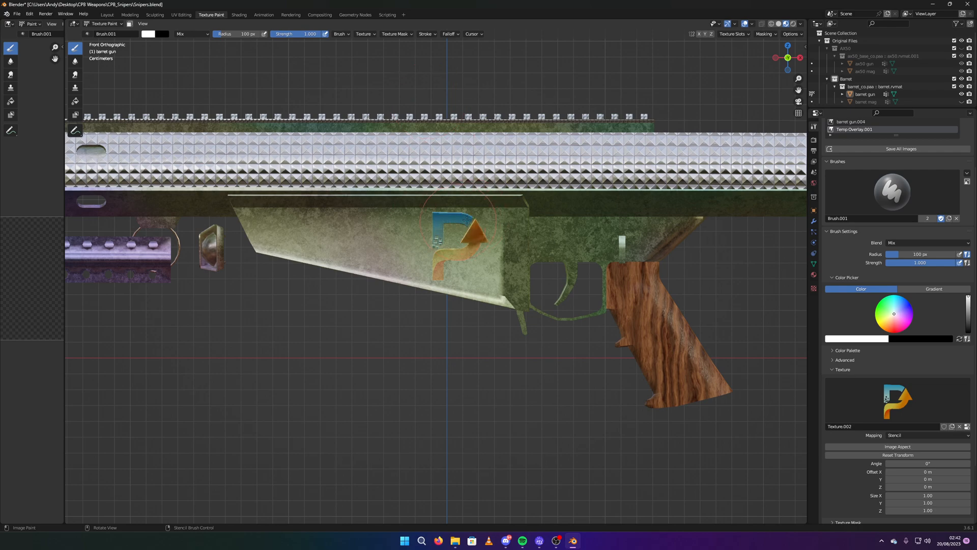
left_click_drag(464, 220, 430, 259)
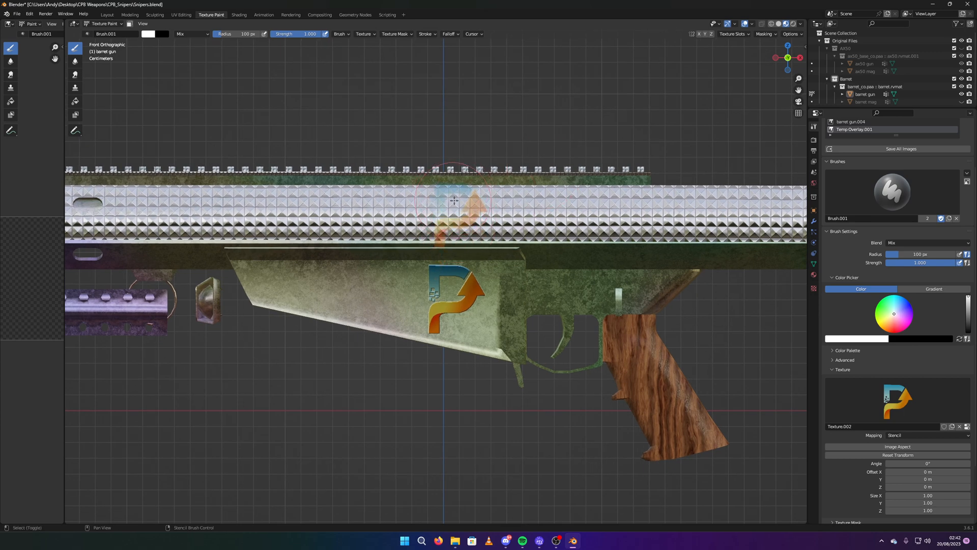
Paint the logo onto the top rail through the stencil, then return to the Shading workspace
left_click(455, 200)
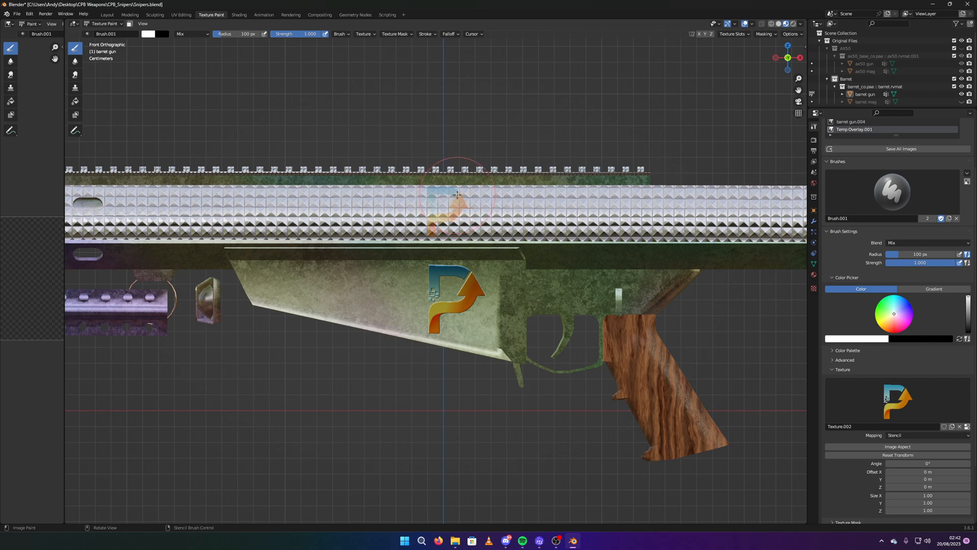
left_click(446, 211)
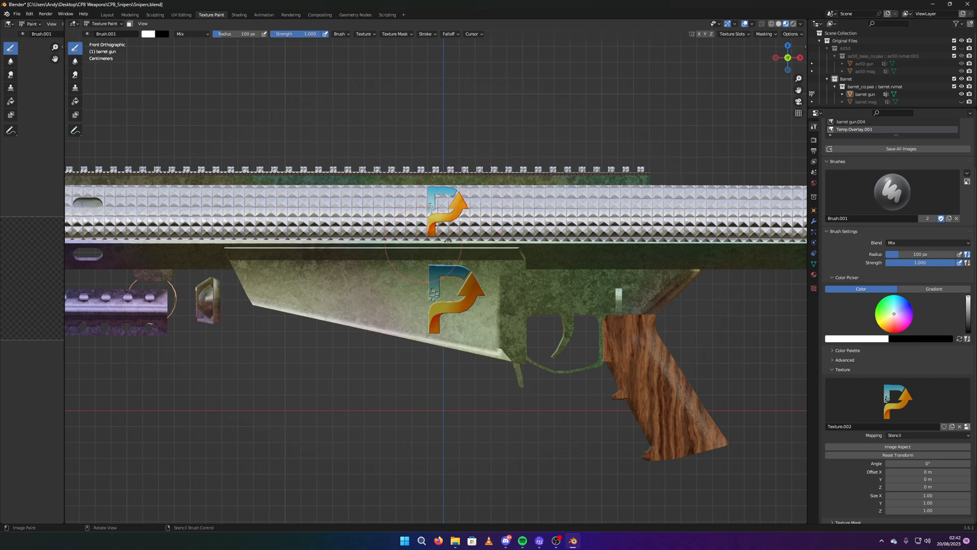
left_click(239, 14)
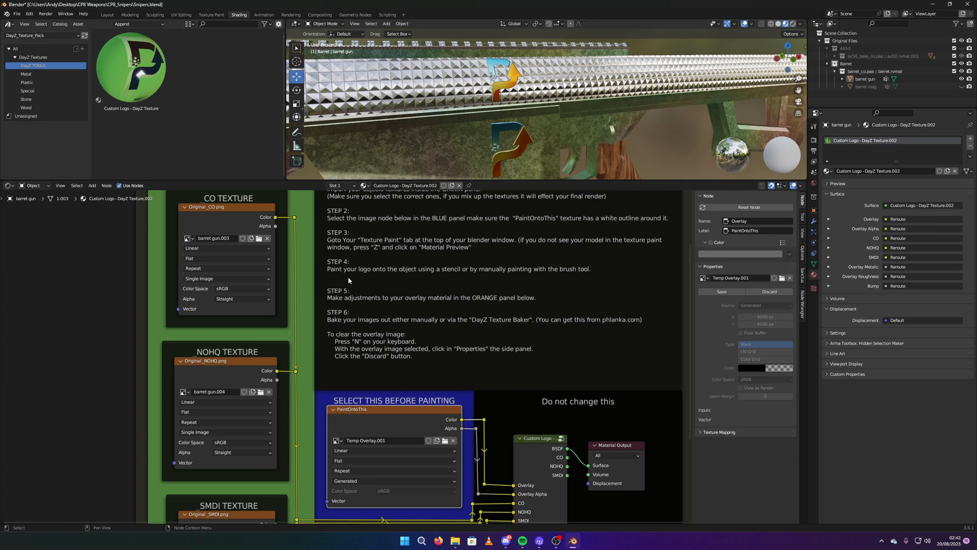
mouse_move(334, 268)
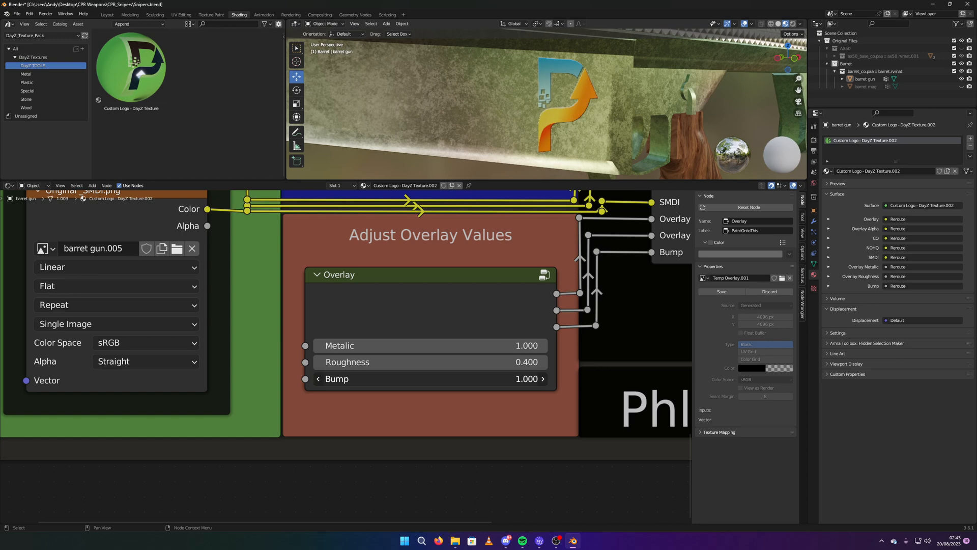
Drag the overlay Bump value from 1.000 down to 0.000 and inspect the painted logo
left_click_drag(526, 379, 337, 379)
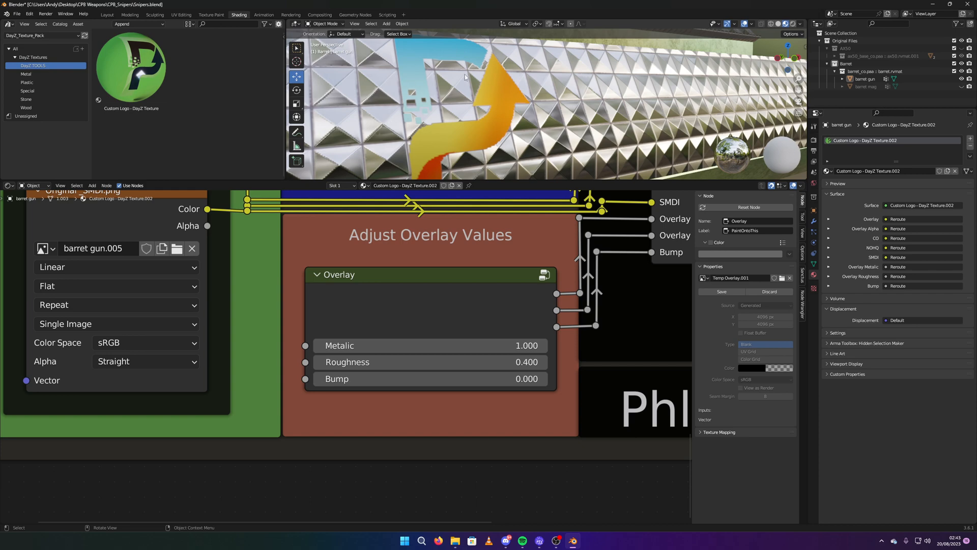
left_click_drag(465, 76, 558, 117)
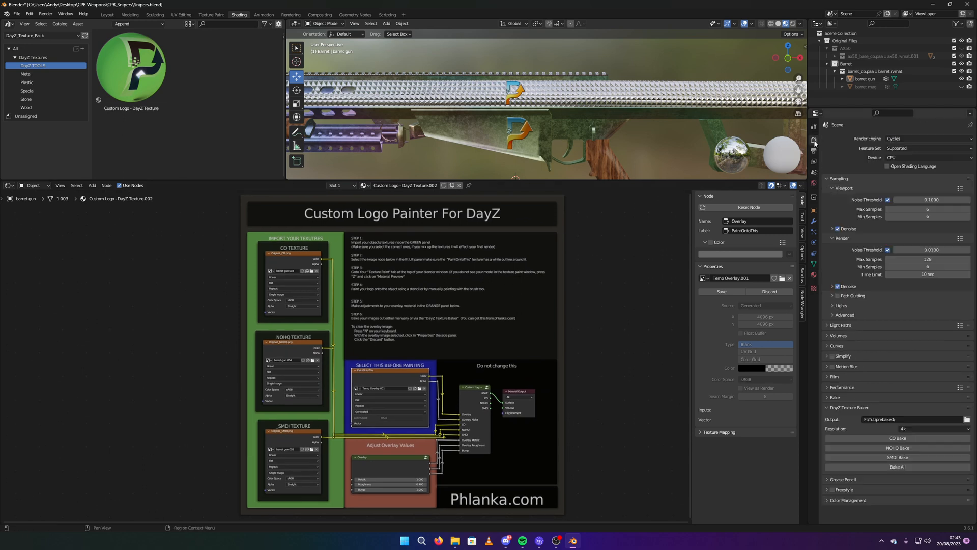
Set bake resolution to 2k, output to prebaked\with logo, and run Bake All, dismissing the error
left_click(928, 429)
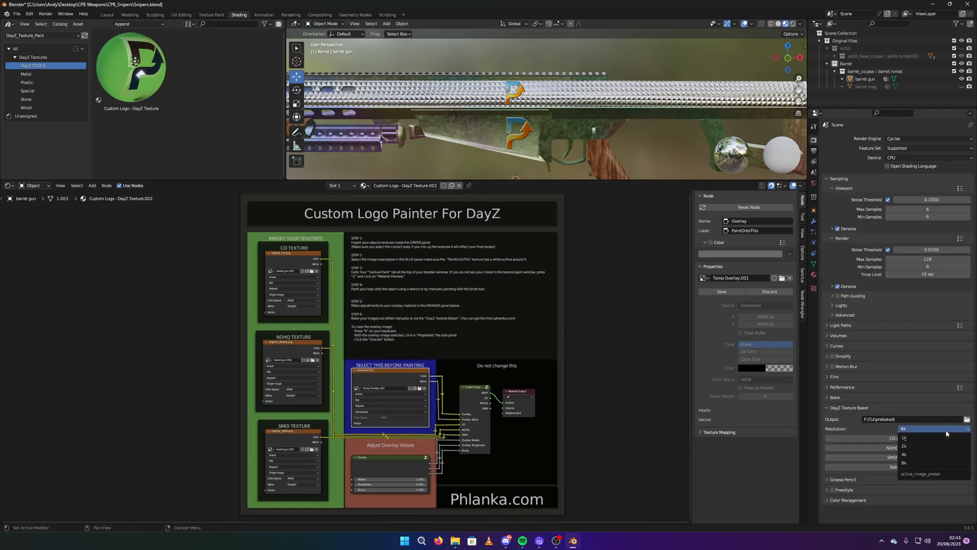
left_click(903, 445)
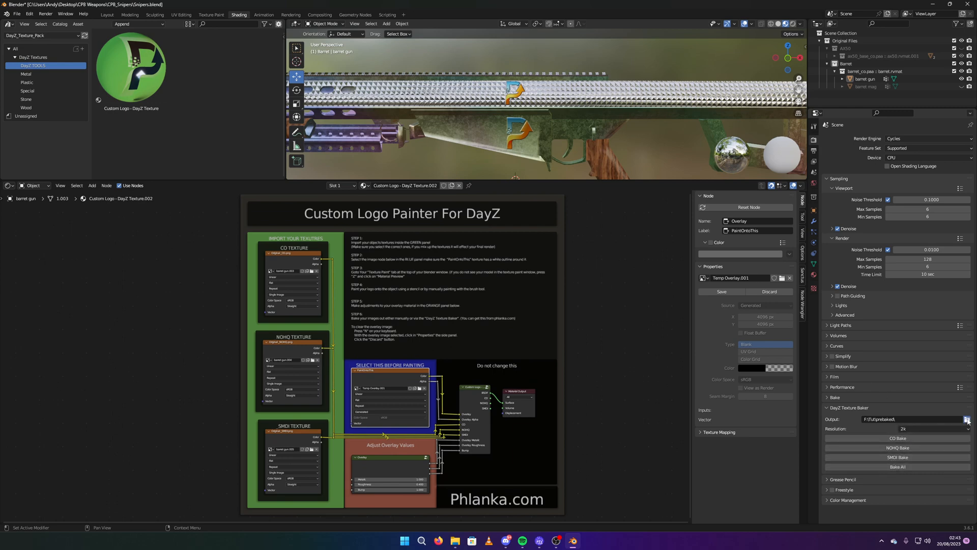
left_click(967, 419)
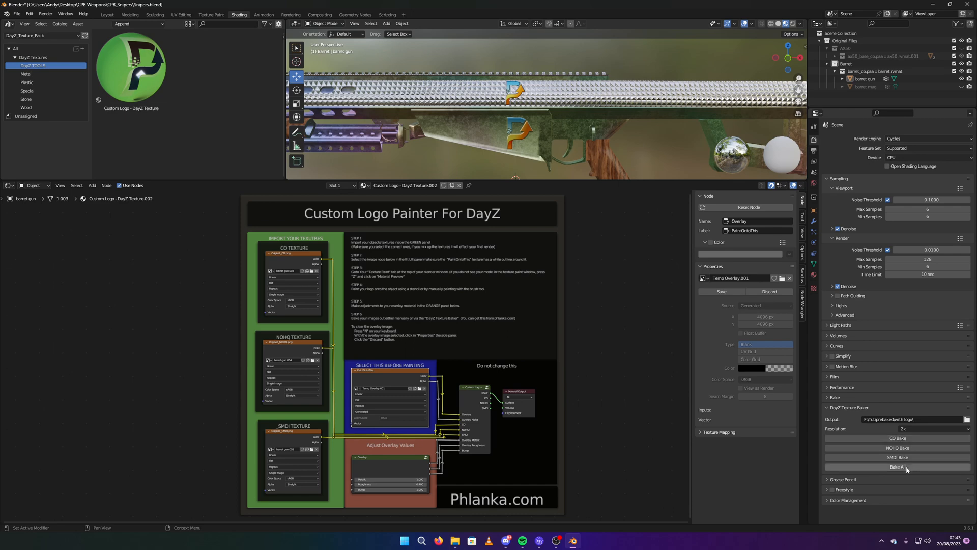
mouse_move(899, 468)
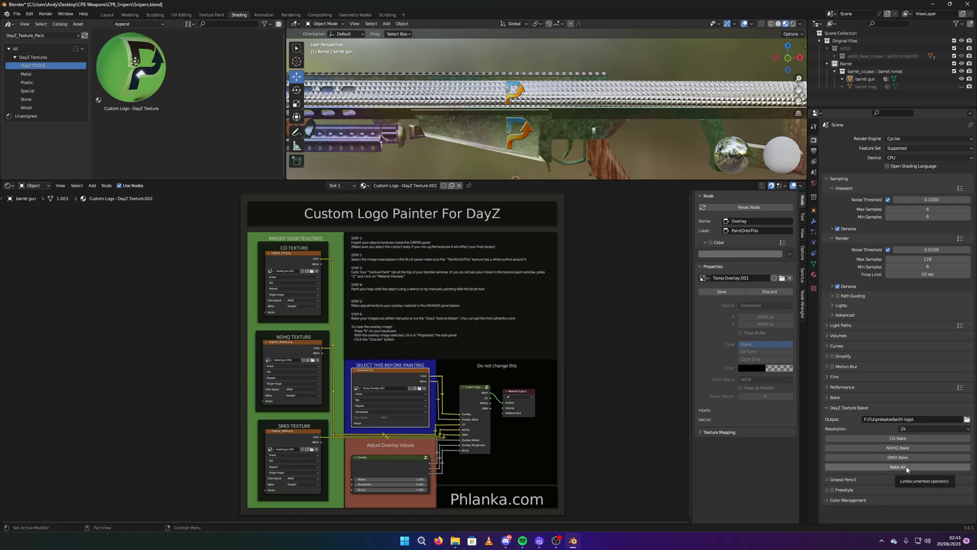
left_click(898, 467)
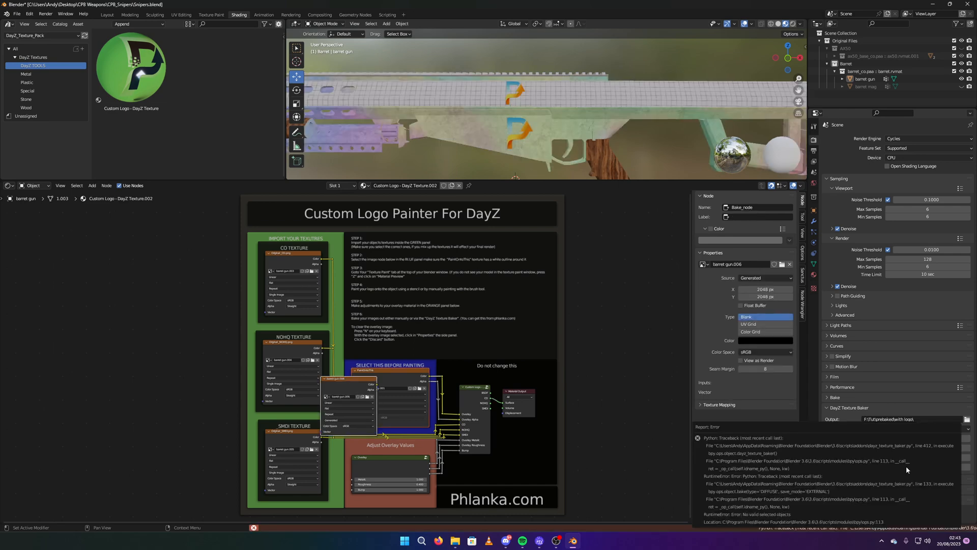
left_click(848, 407)
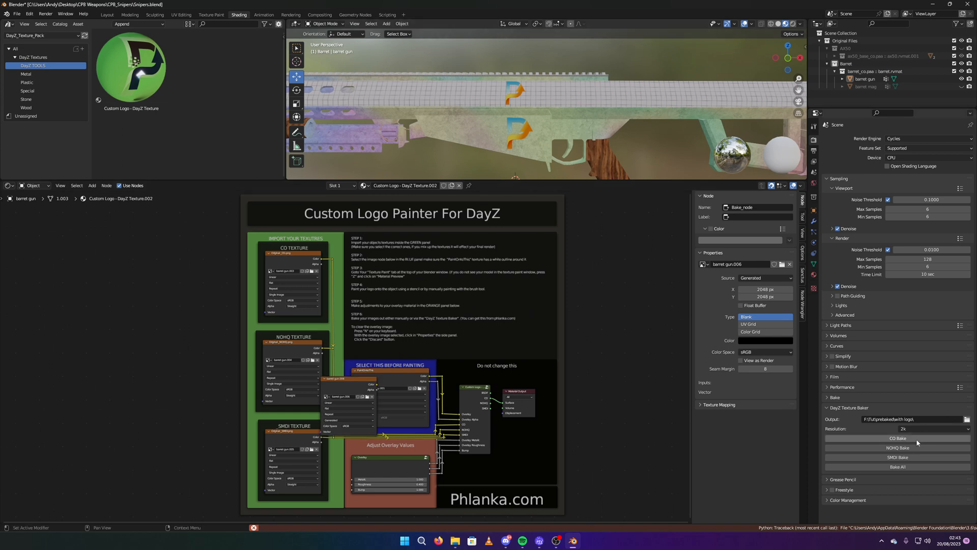
left_click(866, 78)
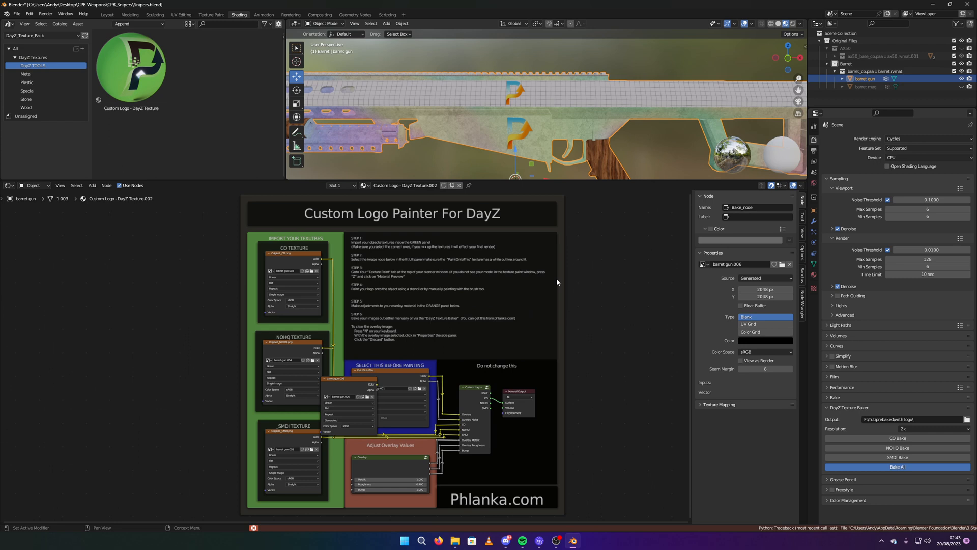
mouse_move(609, 480)
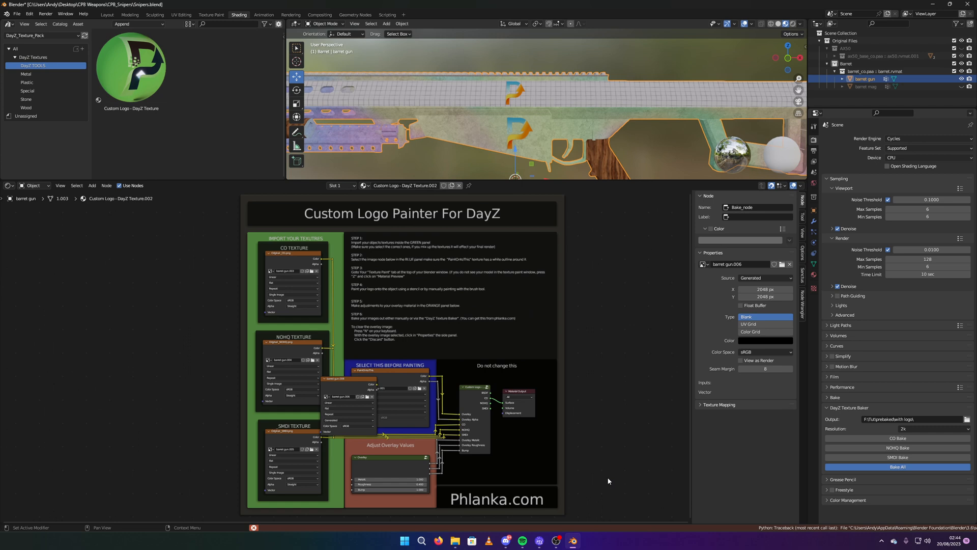
mouse_move(493, 479)
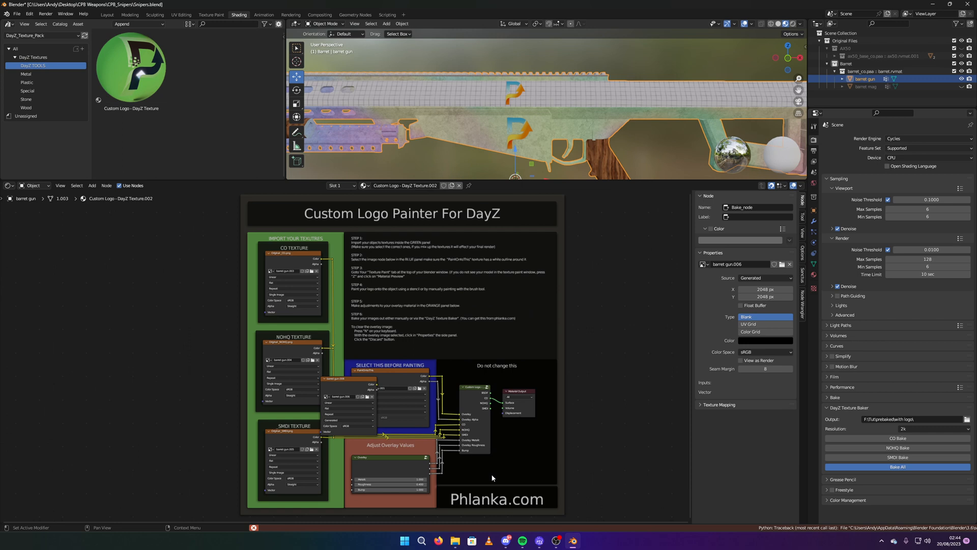
mouse_move(503, 522)
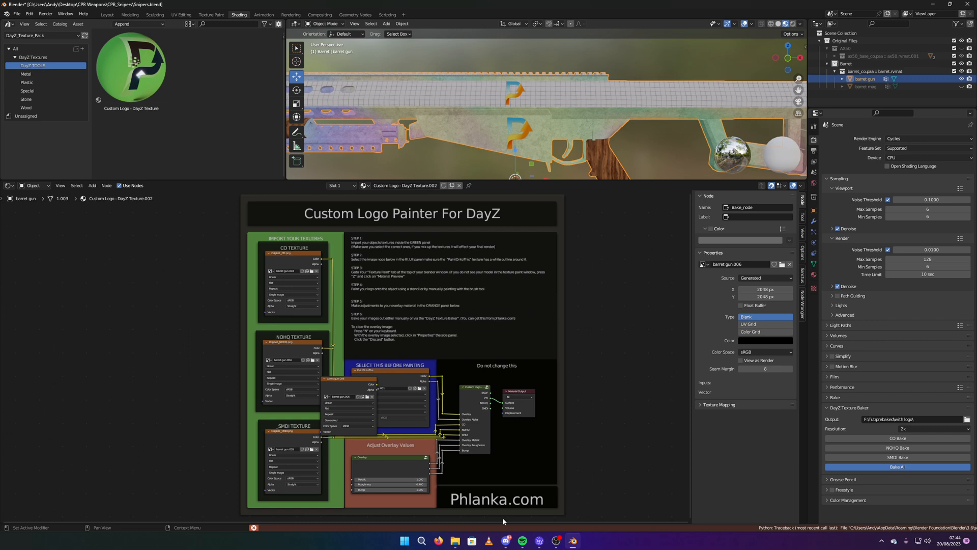
mouse_move(364, 399)
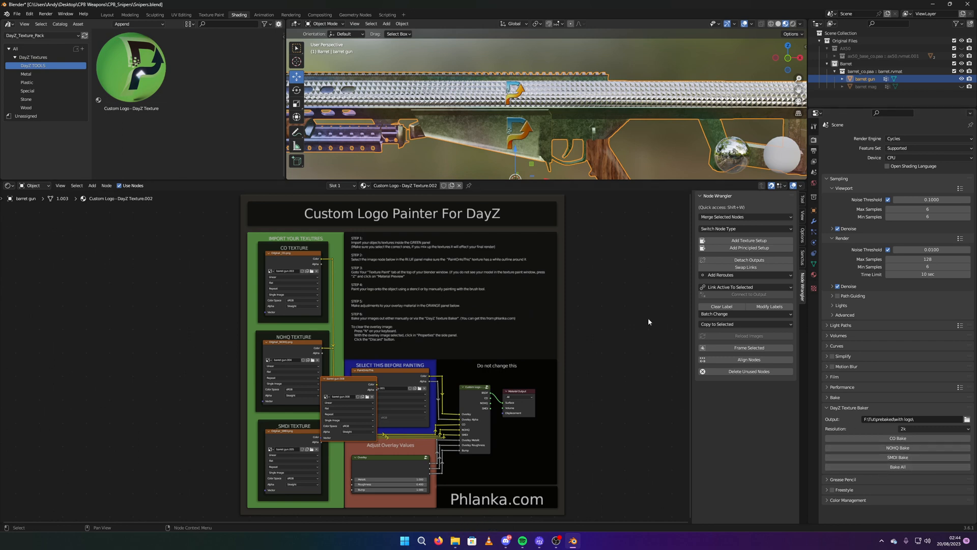
mouse_move(348, 380)
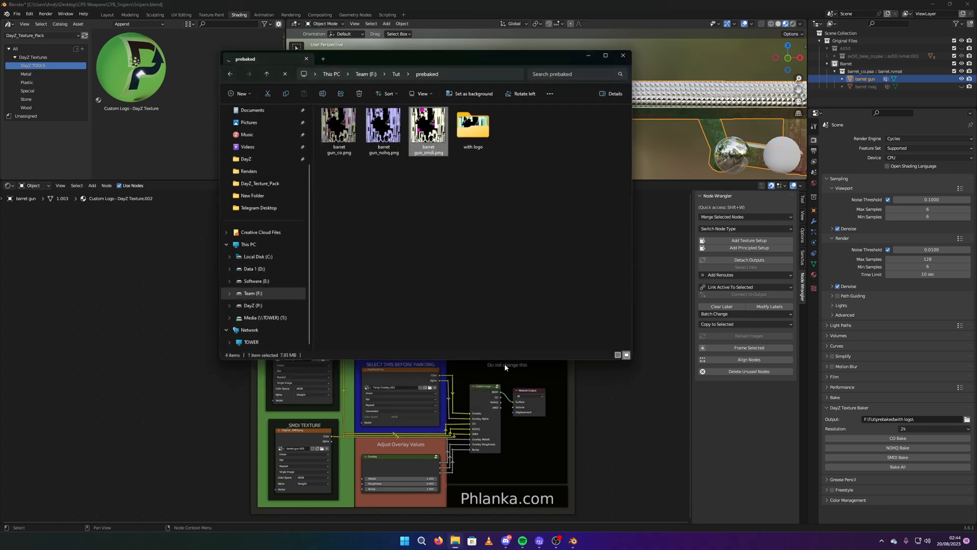
Open the with logo folder, preview the baked colour PNG, and close File Explorer
double_click(473, 124)
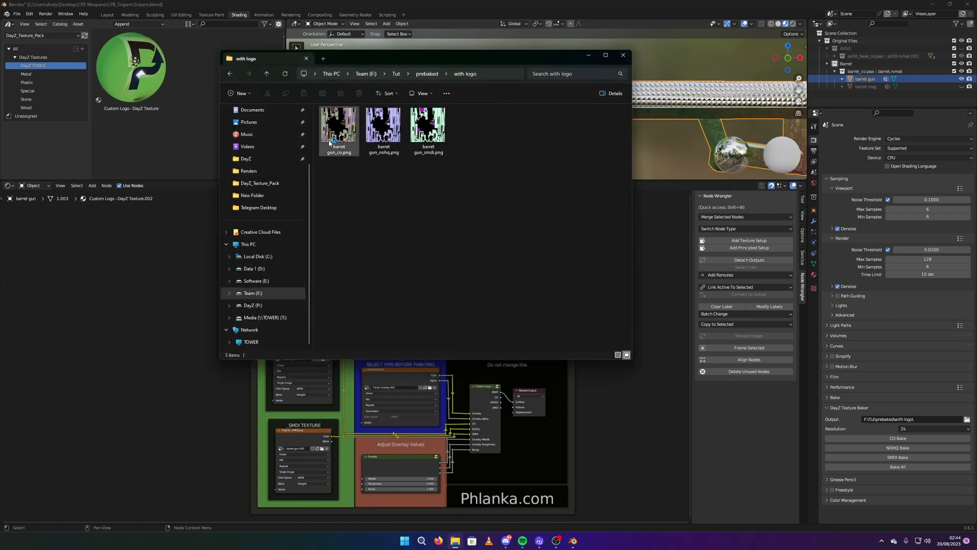
double_click(338, 124)
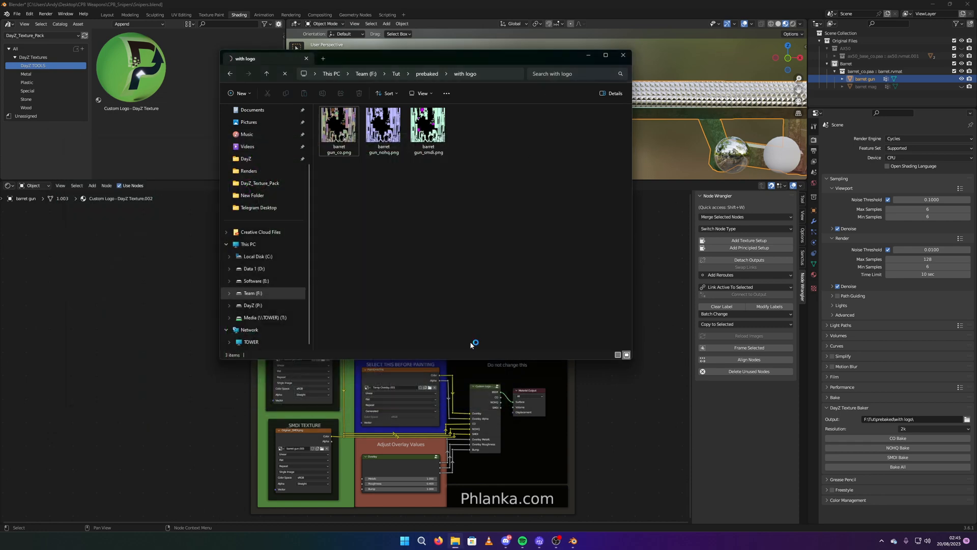
left_click(622, 55)
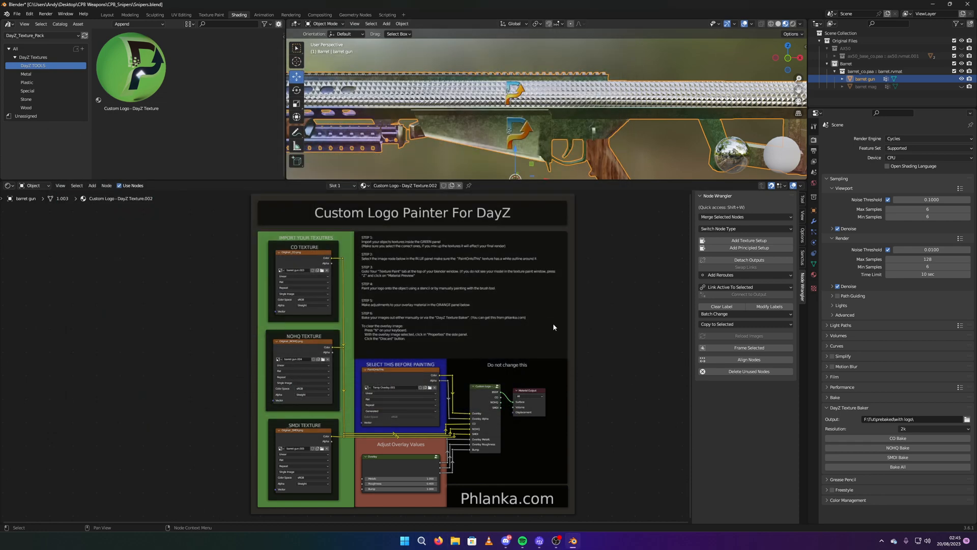